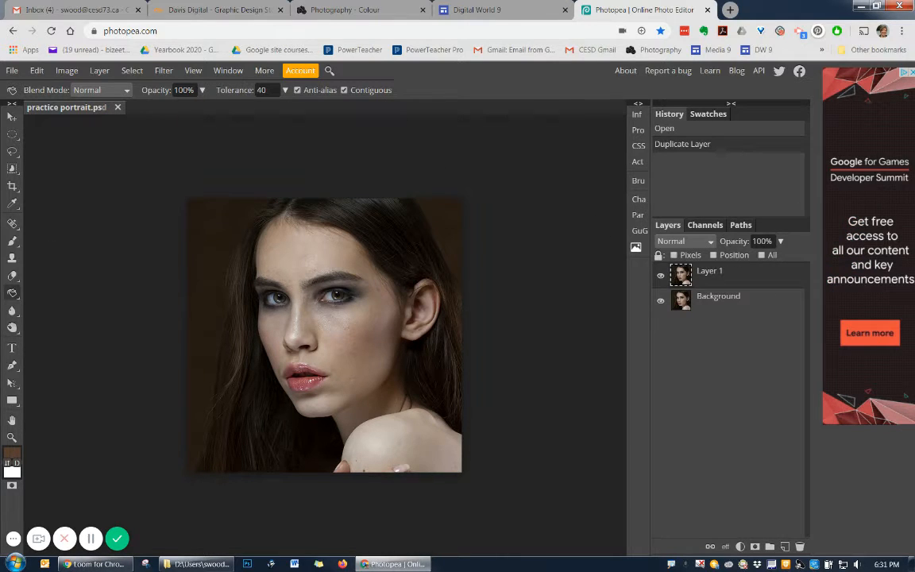
Step: Draw an elliptical selection around the woman's face with the Ellipse Select tool
{"action": "left_click", "coordinate": [13, 133]}
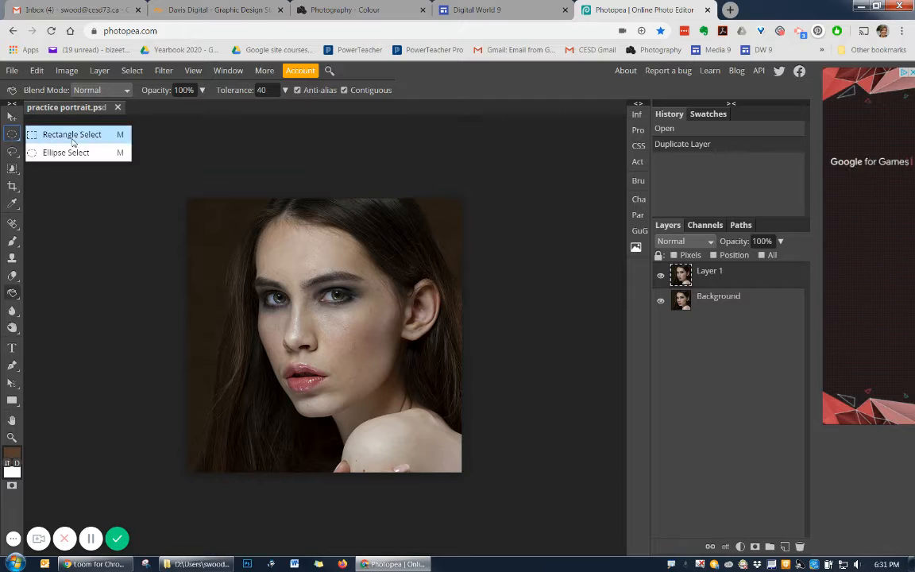
{"action": "left_click", "coordinate": [72, 134]}
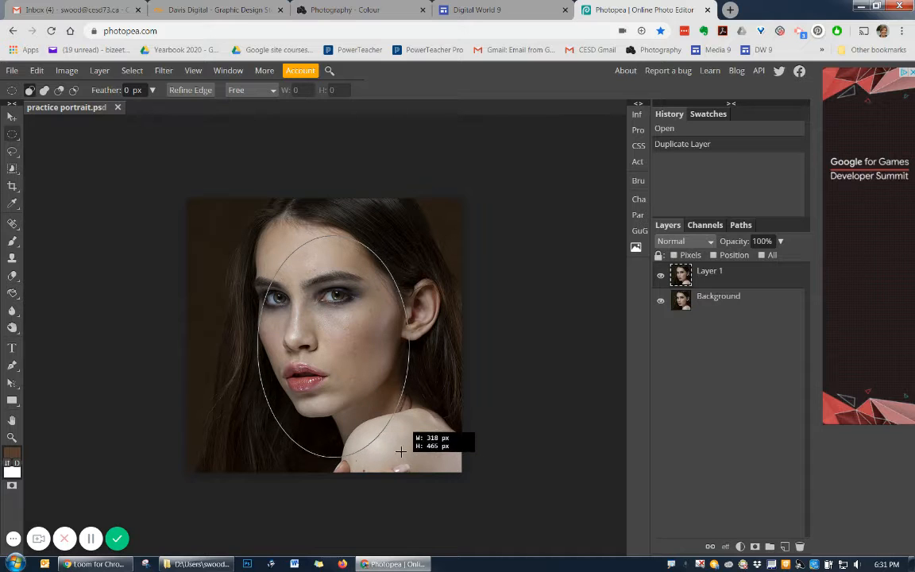
{"action": "left_click_drag", "start_coordinate": [401, 451], "coordinate": [387, 445]}
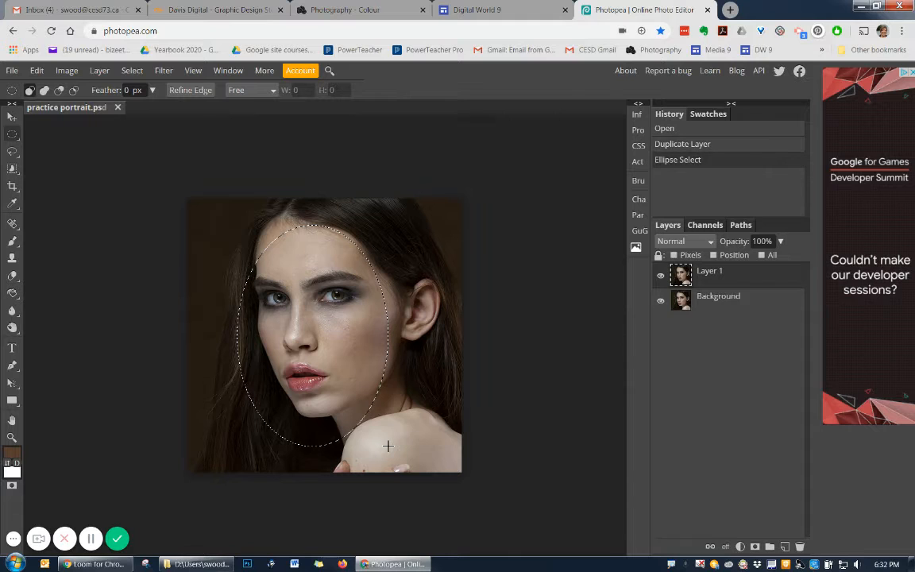
Step: Feather the face selection's edge by 20 px via Select > Modify > Feather
{"action": "left_click", "coordinate": [132, 70]}
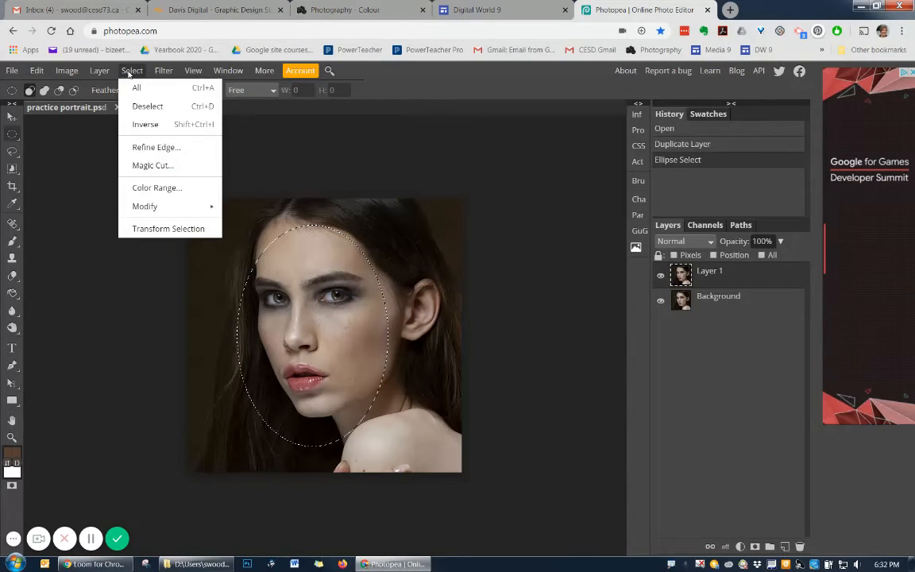
{"action": "mouse_move", "coordinate": [145, 206]}
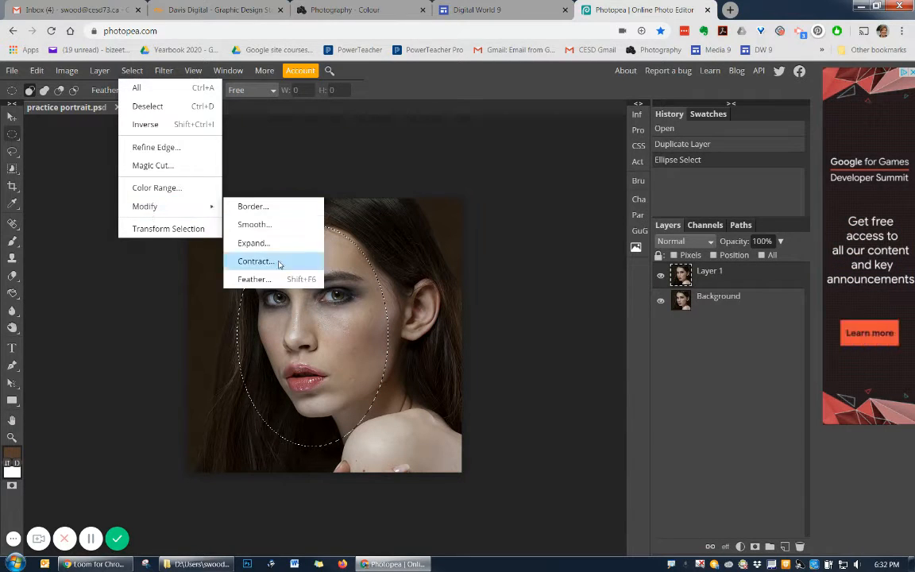
{"action": "left_click", "coordinate": [254, 279]}
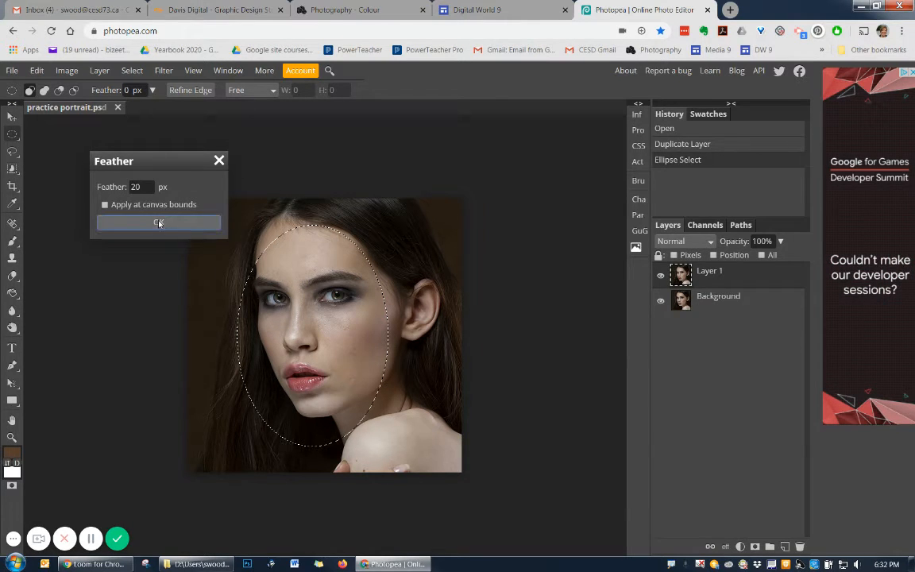
{"action": "left_click", "coordinate": [159, 223]}
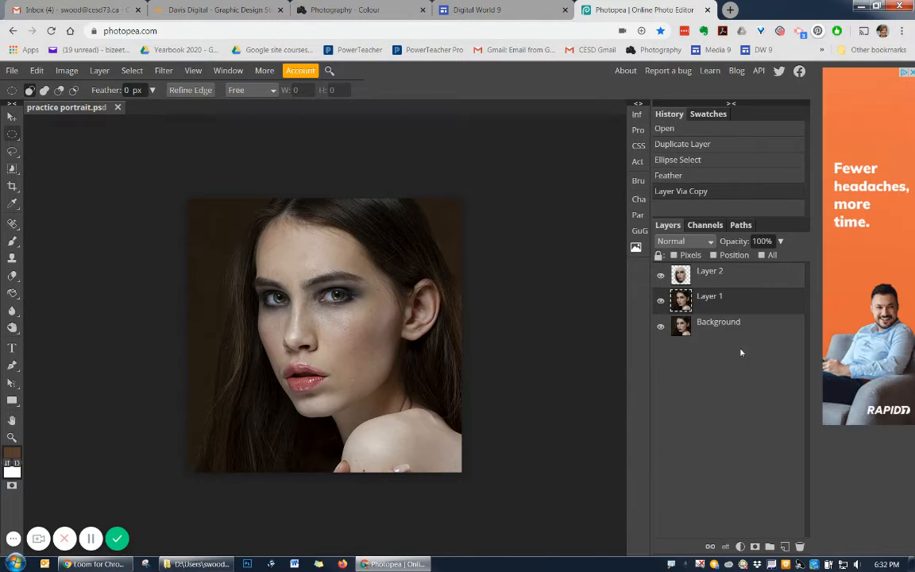
Step: Add a new empty layer and set the foreground colour to a dark brown
{"action": "left_click", "coordinate": [784, 547]}
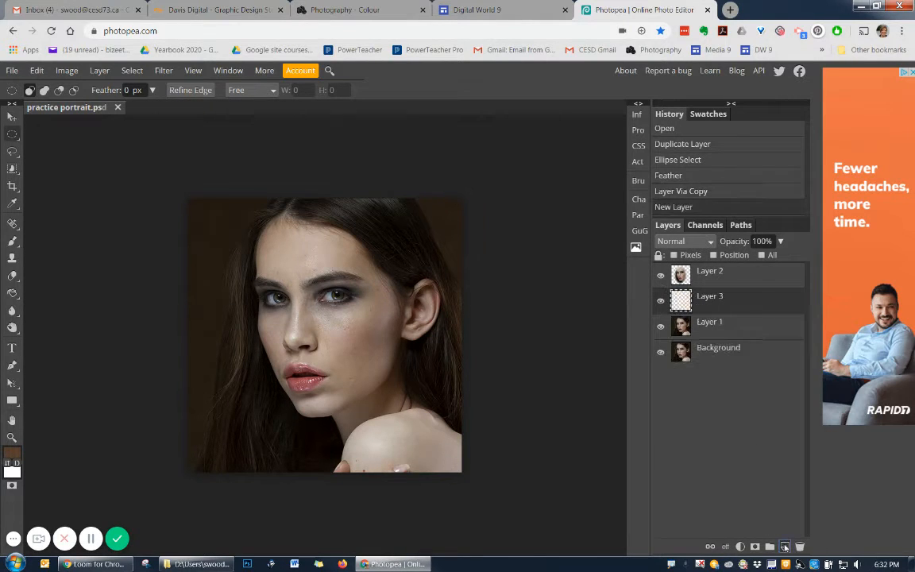
{"action": "left_click", "coordinate": [13, 453]}
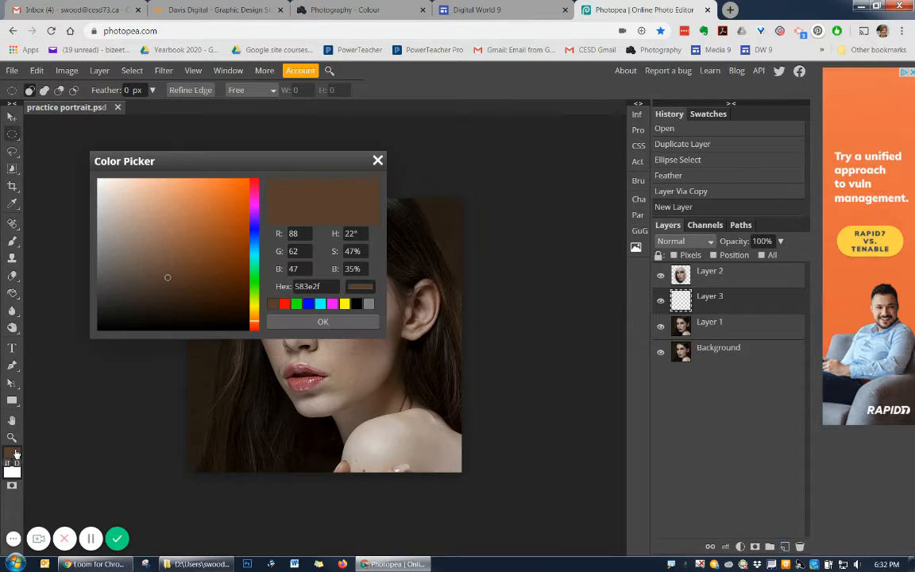
{"action": "left_click", "coordinate": [181, 289]}
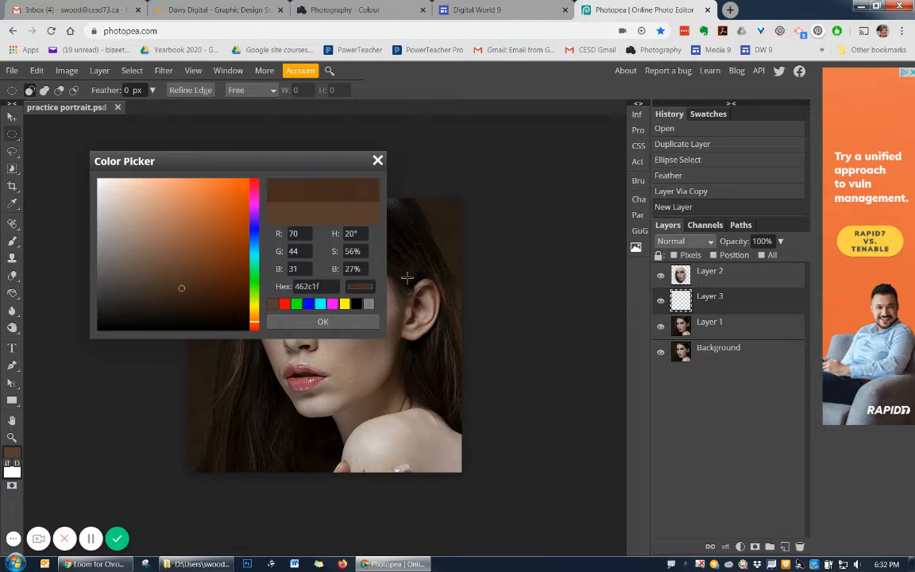
{"action": "left_click", "coordinate": [322, 321]}
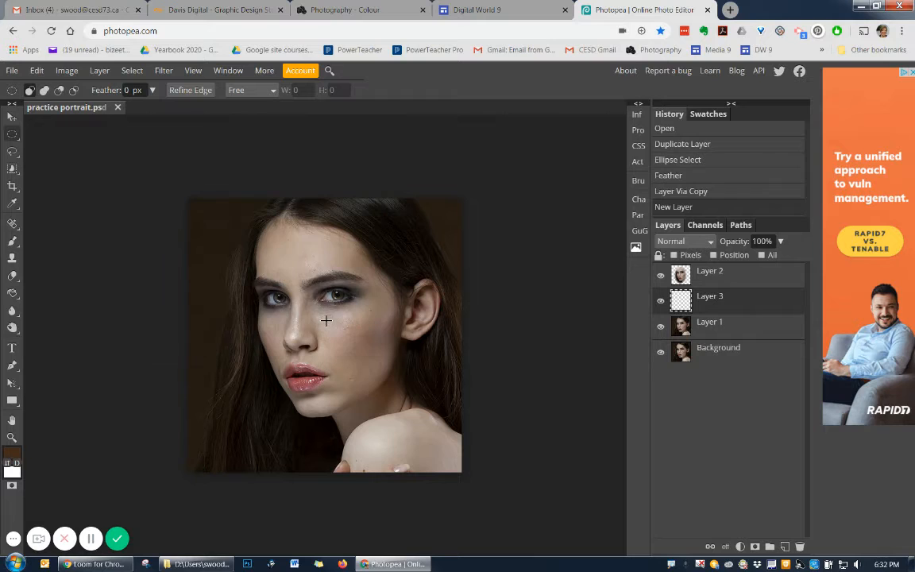
{"action": "mouse_move", "coordinate": [13, 294]}
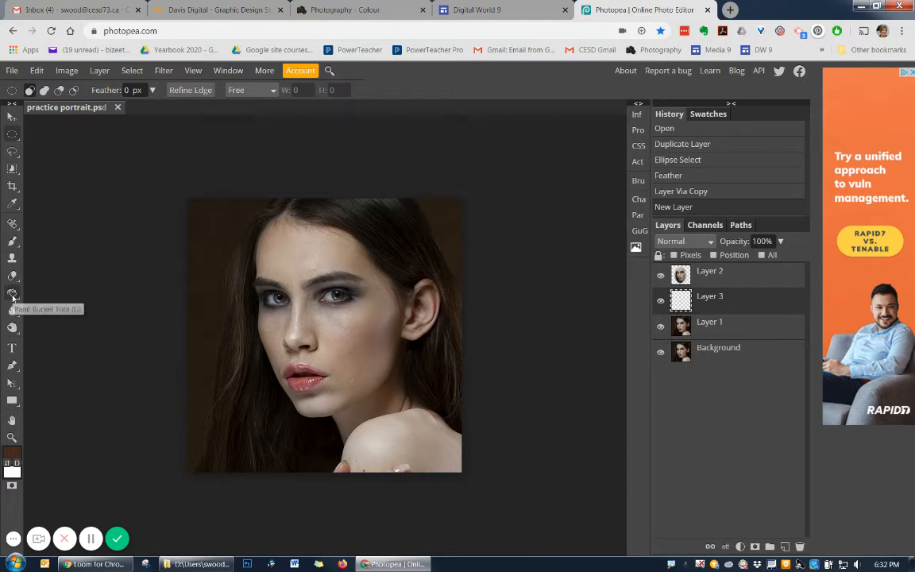
{"action": "left_click", "coordinate": [13, 292]}
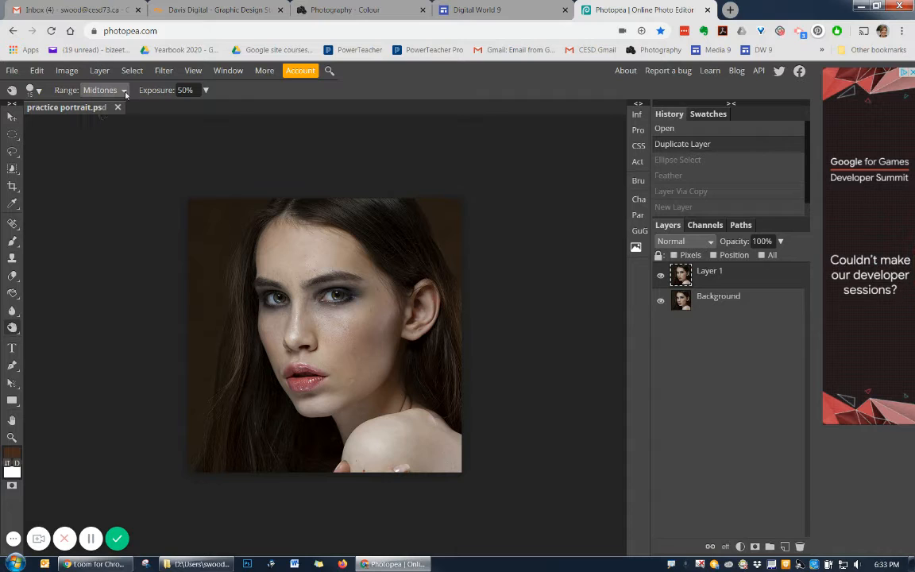
Step: Set the Burn tool's Range to Shadows
{"action": "left_click", "coordinate": [105, 89]}
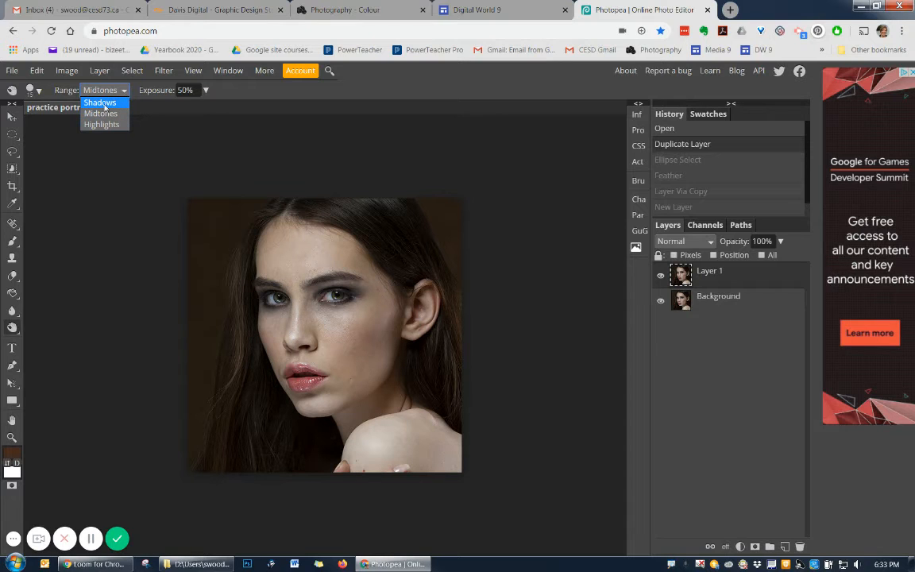
{"action": "left_click", "coordinate": [100, 102]}
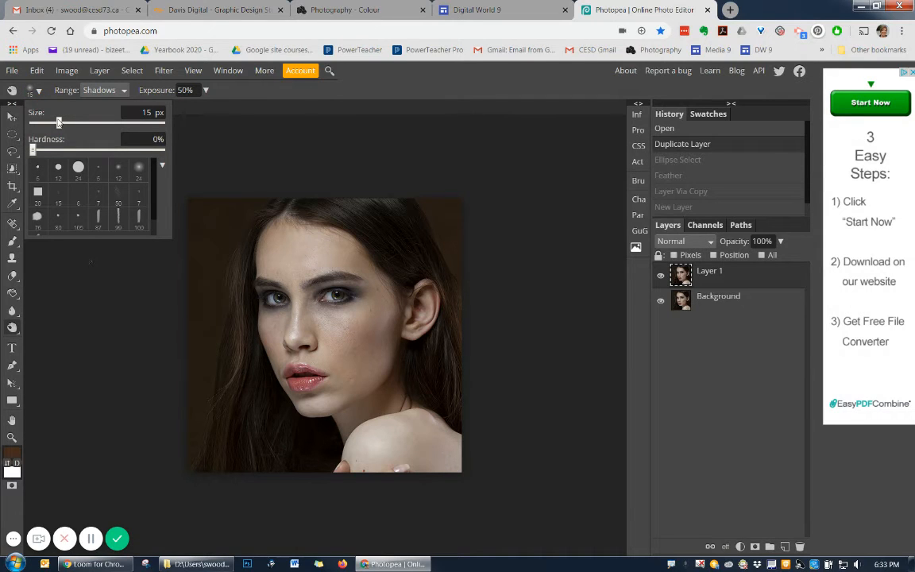
Step: Enlarge the Burn brush to a soft 288 px size
{"action": "left_click_drag", "start_coordinate": [58, 124], "coordinate": [86, 124]}
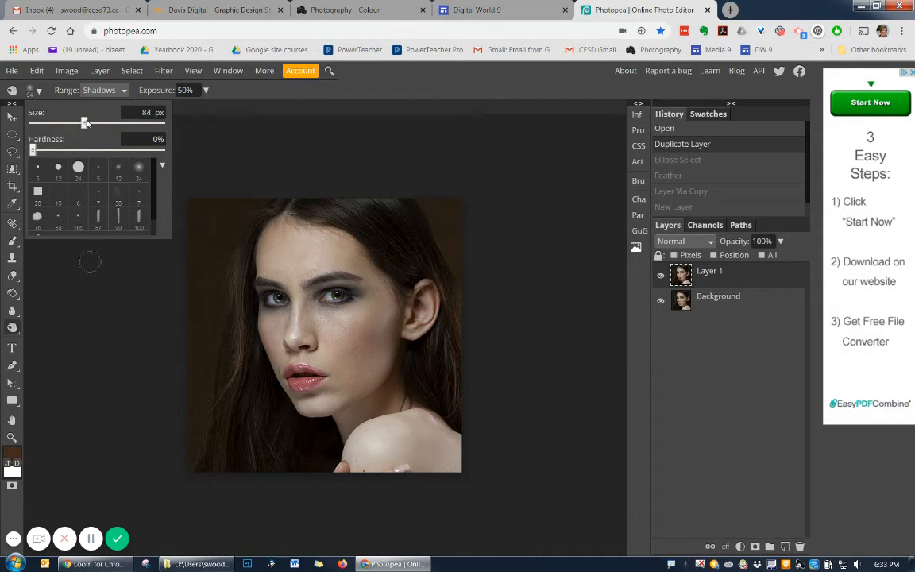
{"action": "left_click_drag", "start_coordinate": [85, 124], "coordinate": [114, 124]}
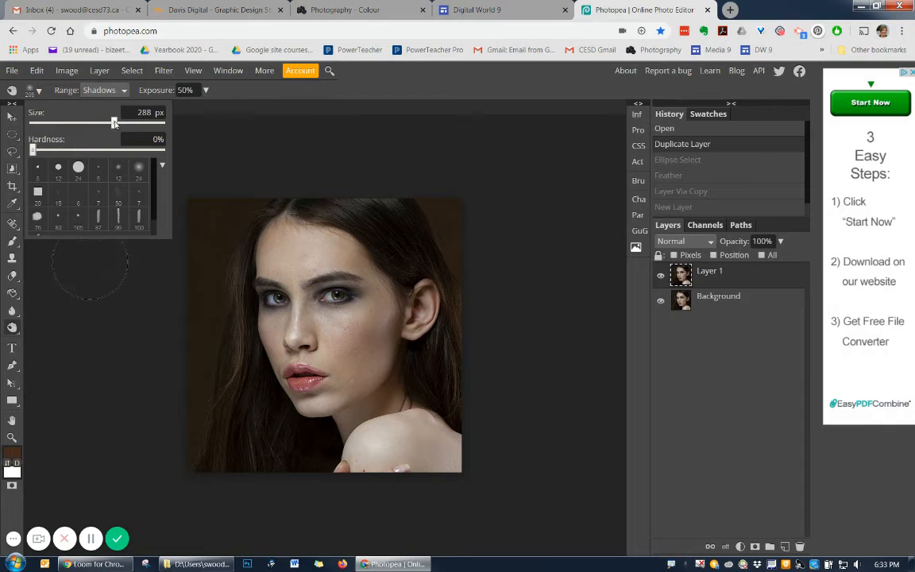
{"action": "left_click_drag", "start_coordinate": [114, 124], "coordinate": [123, 124]}
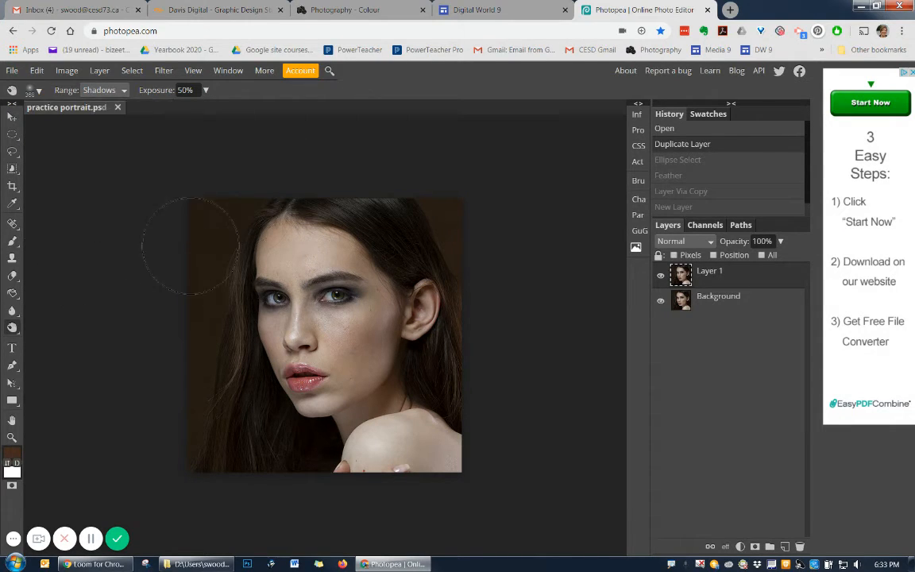
Step: Burn the shadows along the top-left corner and bottom-left edge of the photo
{"action": "left_click_drag", "start_coordinate": [191, 246], "coordinate": [321, 203]}
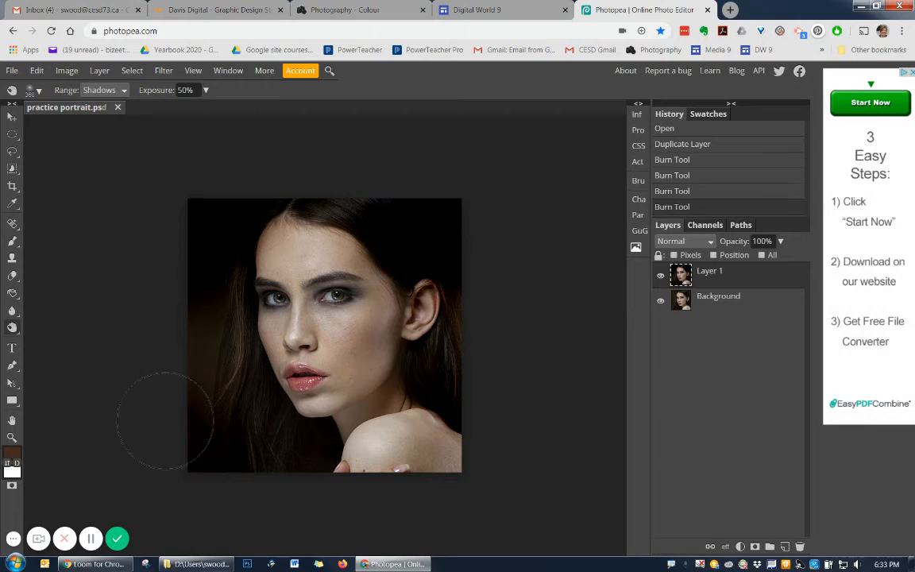
{"action": "left_click", "coordinate": [101, 89]}
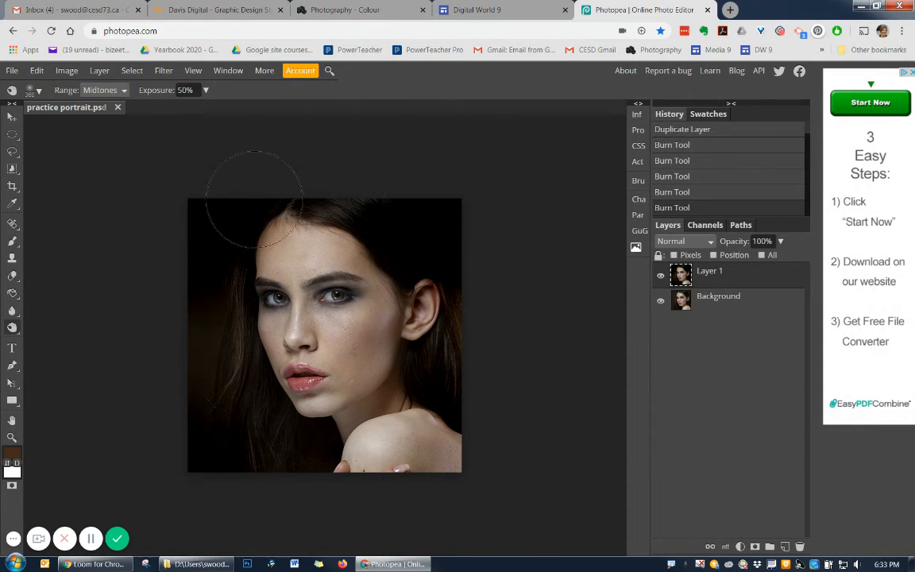
Step: Burn the midtones along the bottom edges, then switch the Range to Highlights
{"action": "left_click_drag", "start_coordinate": [255, 198], "coordinate": [331, 480]}
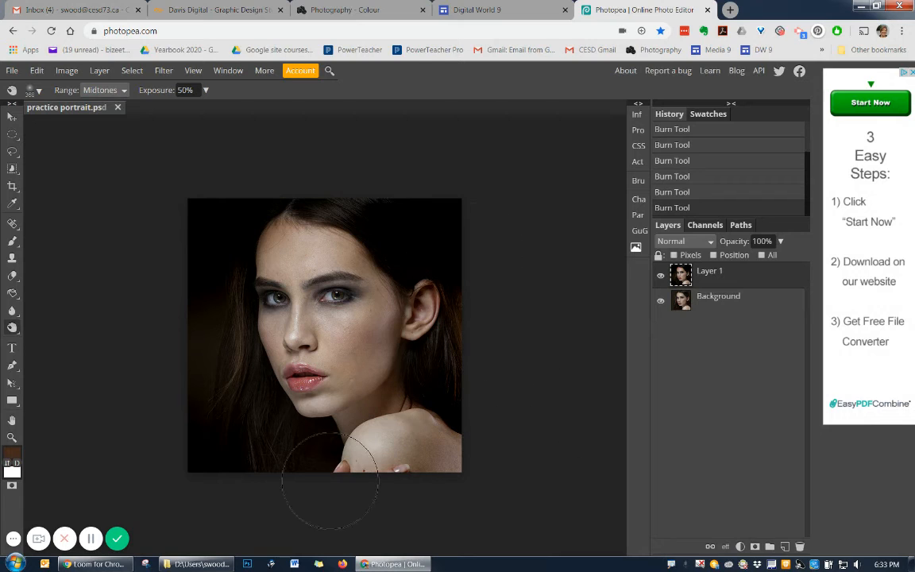
{"action": "left_click_drag", "start_coordinate": [330, 480], "coordinate": [254, 500]}
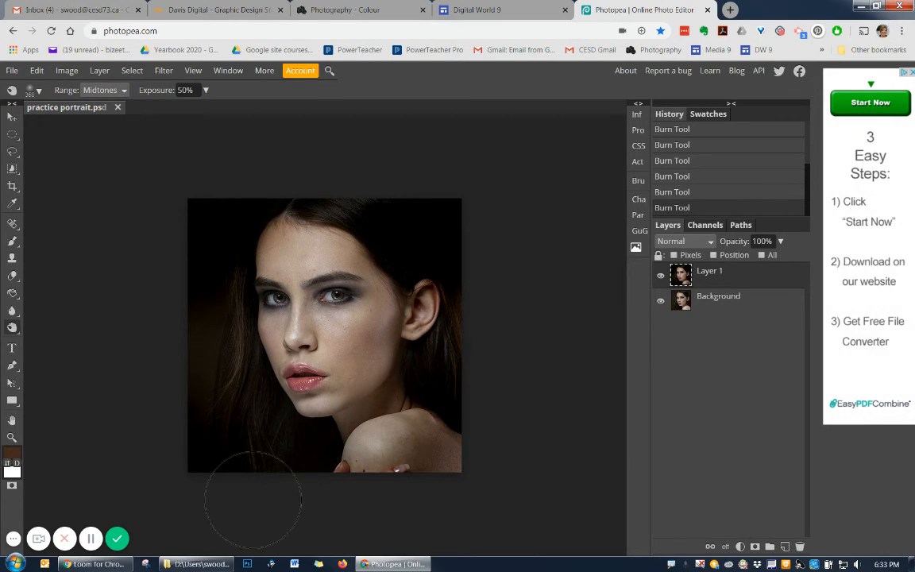
{"action": "left_click", "coordinate": [103, 89]}
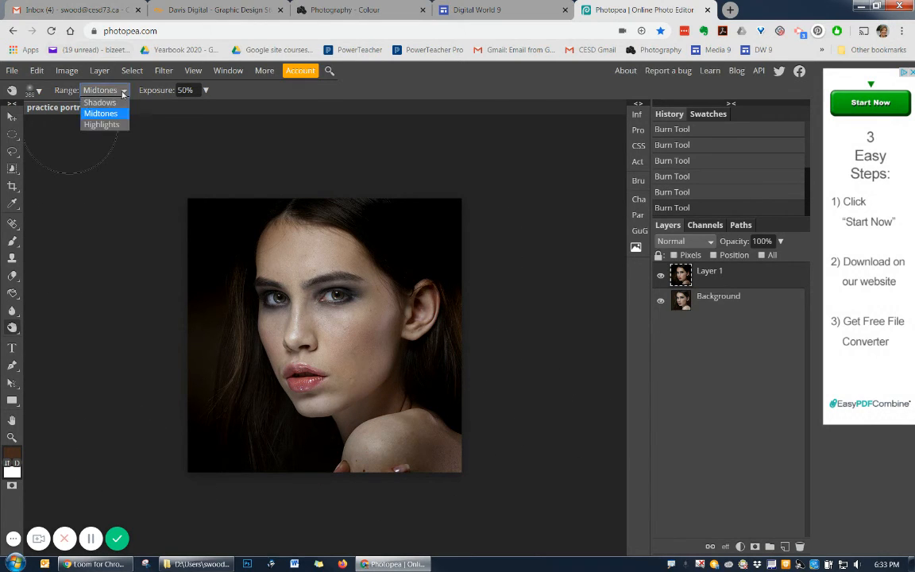
{"action": "left_click", "coordinate": [101, 124]}
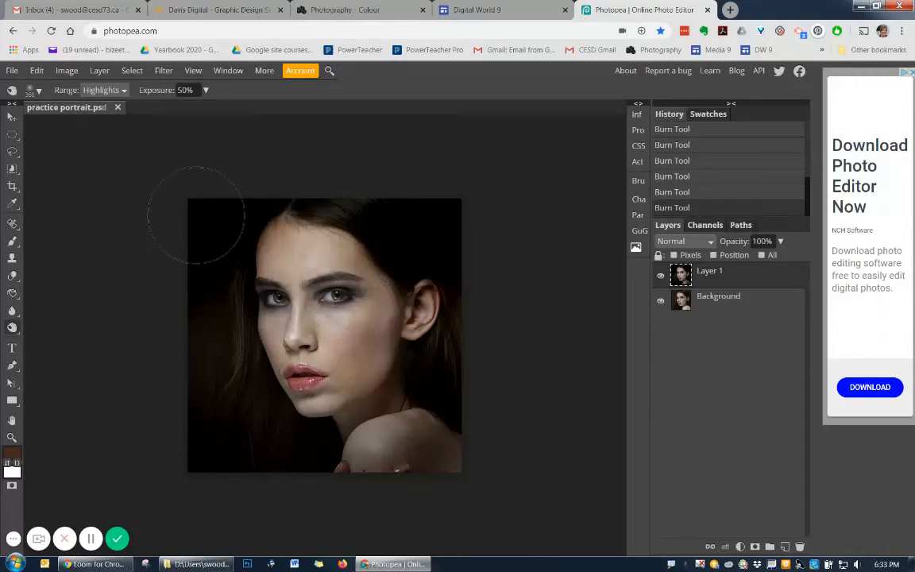
{"action": "mouse_move", "coordinate": [585, 359]}
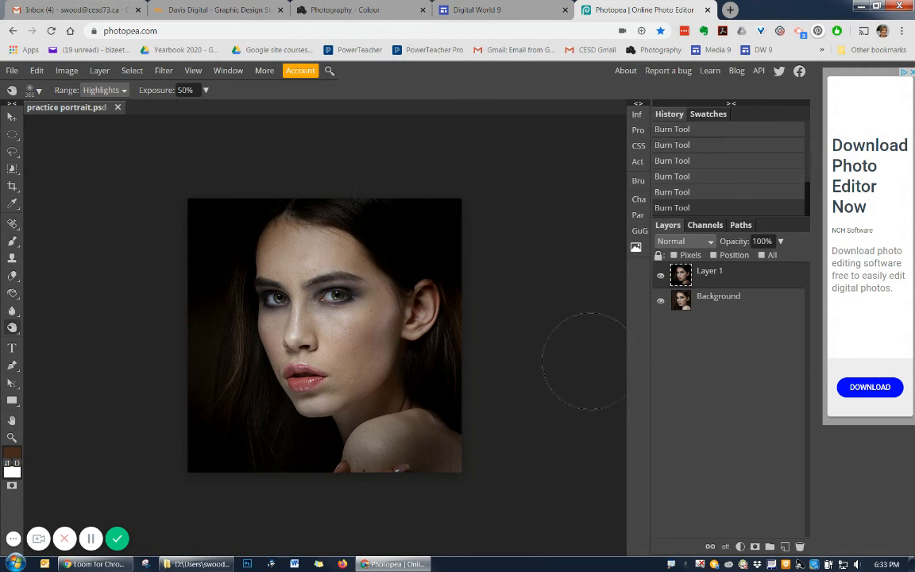